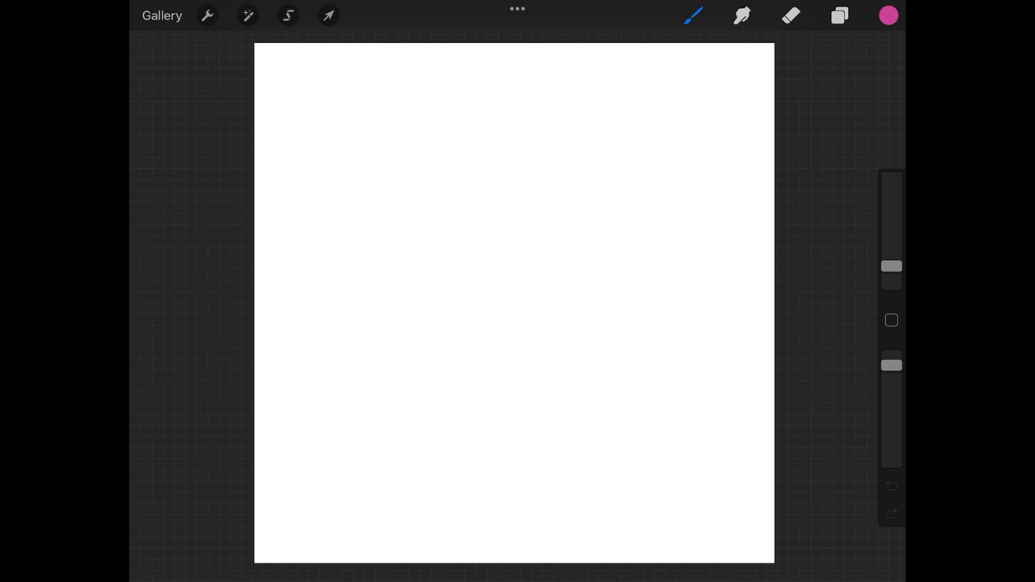
- Sketch the mouth line, the lower lip curve and the upper lip contour in pencil
left_click_drag(346, 123, 343, 216)
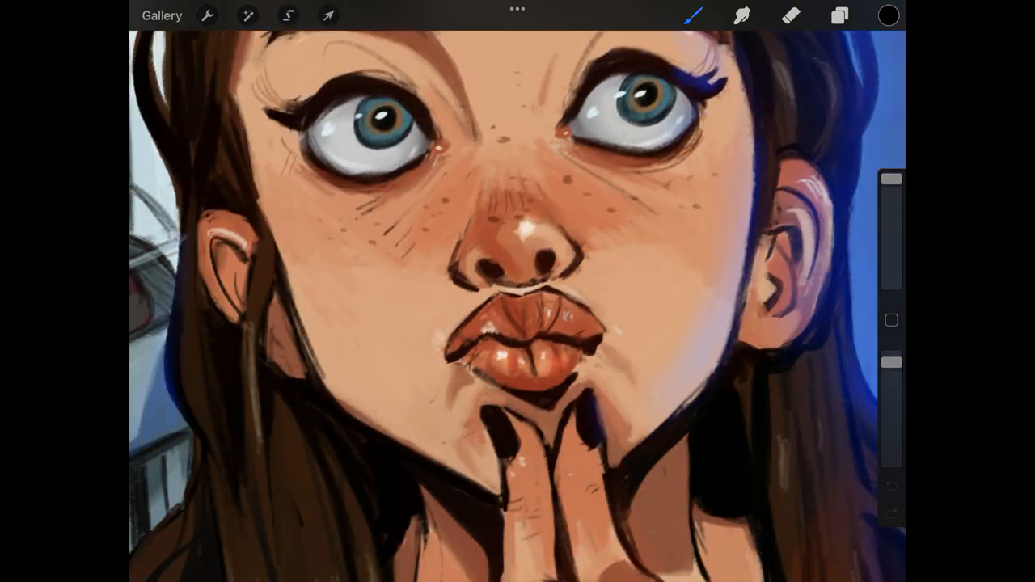
left_click_drag(437, 283, 612, 397)
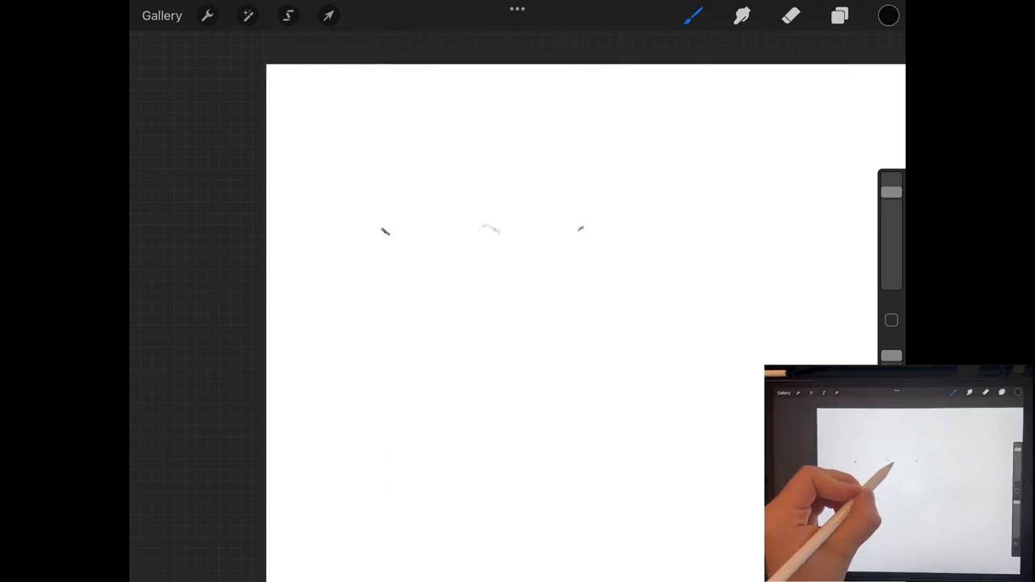
left_click_drag(380, 235, 582, 235)
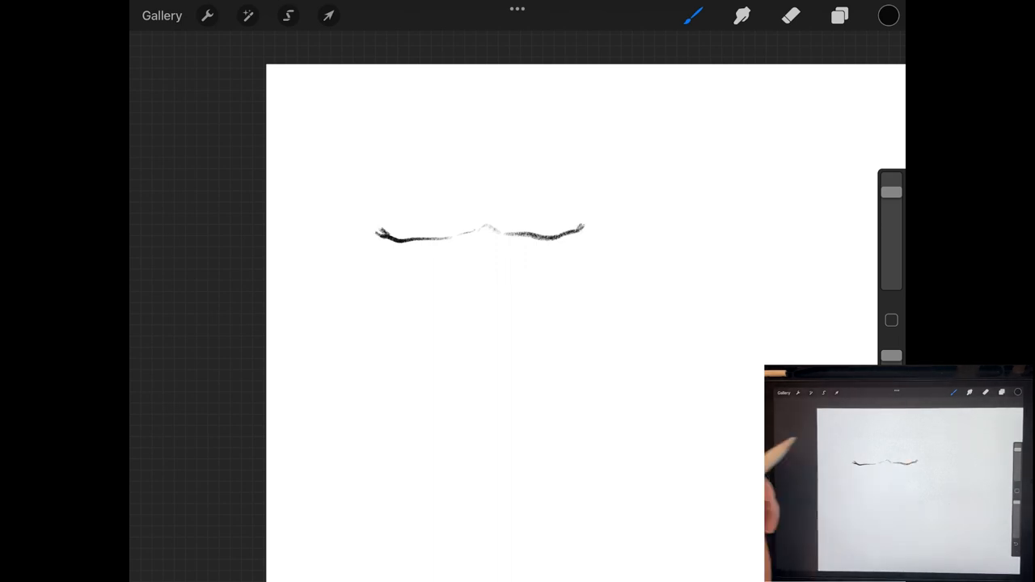
left_click_drag(469, 291, 488, 289)
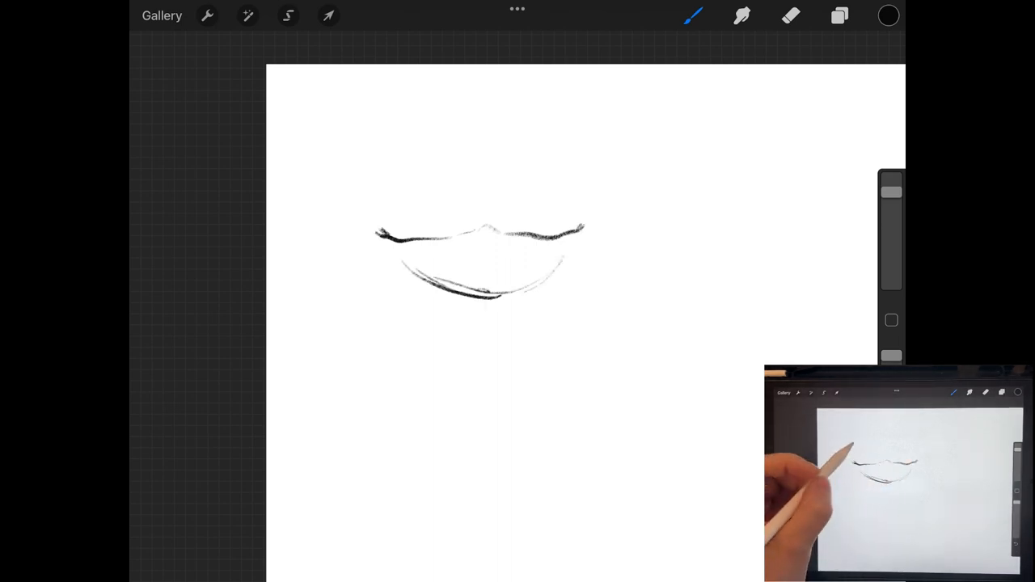
left_click_drag(469, 181, 493, 175)
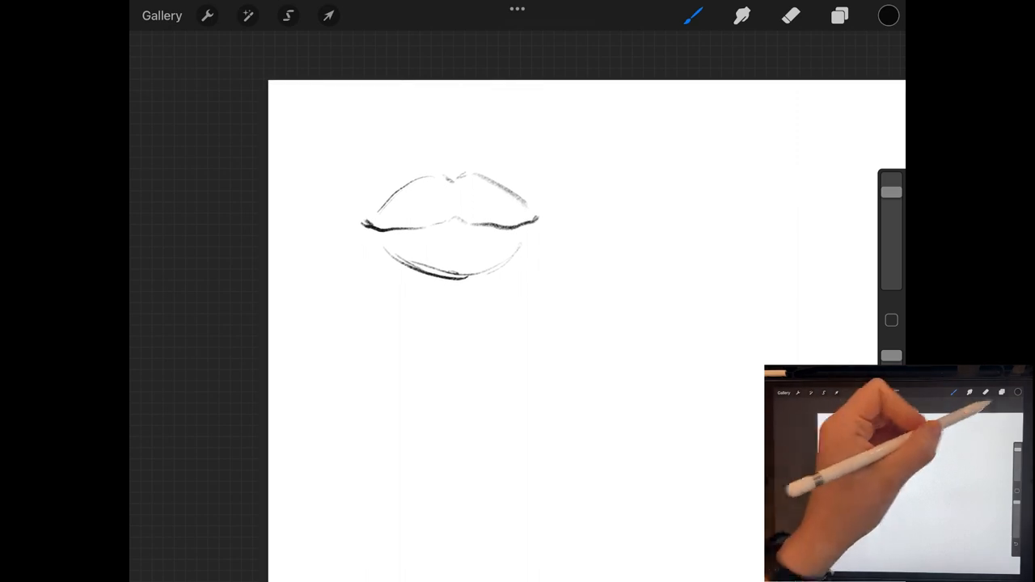
- Duplicate the lip sketch layer to start a bolder, hatched second version
left_click(840, 16)
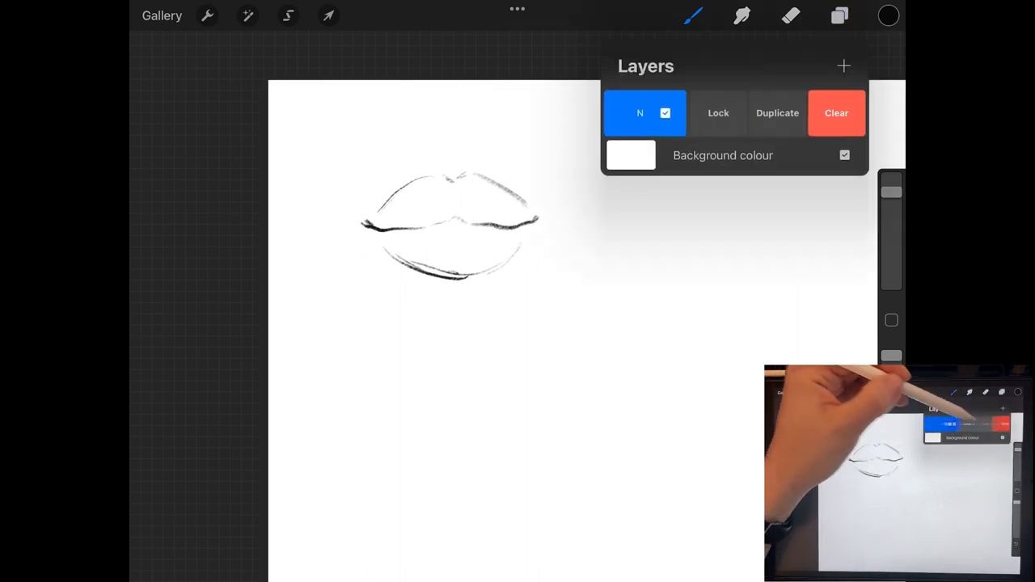
left_click(328, 16)
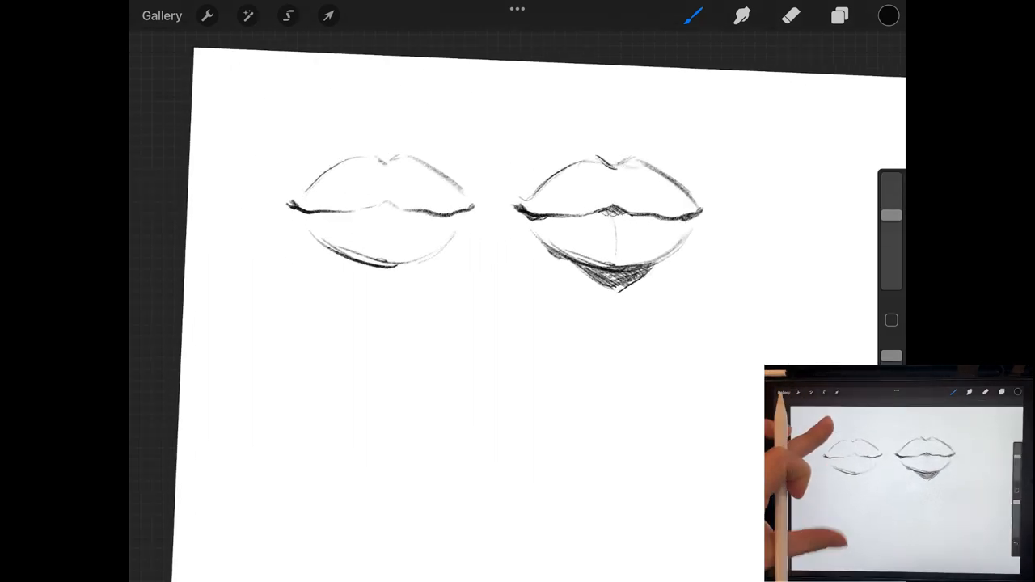
- Duplicate the shaded lip sketch and move the copy below the first sketch
left_click(838, 16)
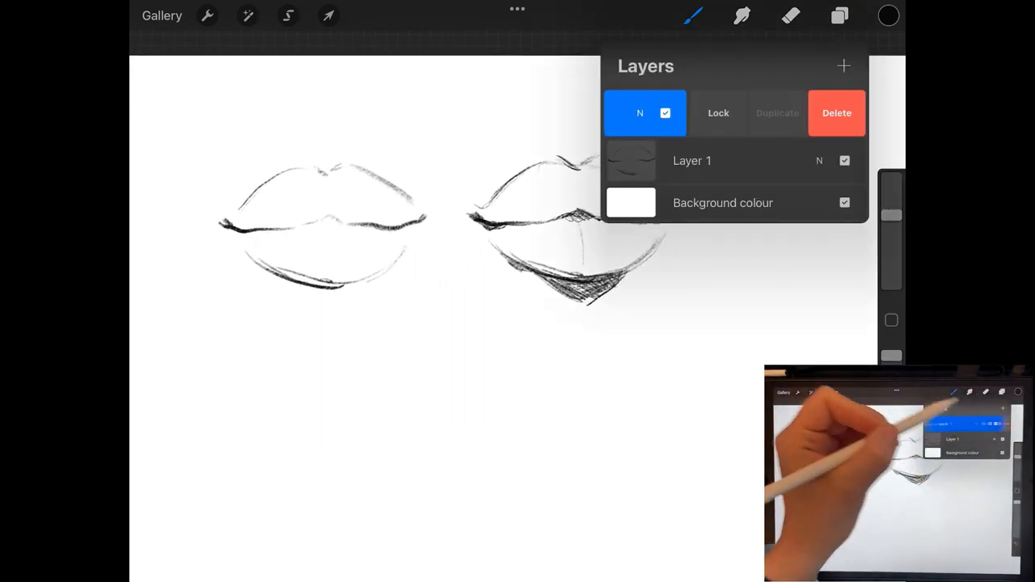
left_click(328, 17)
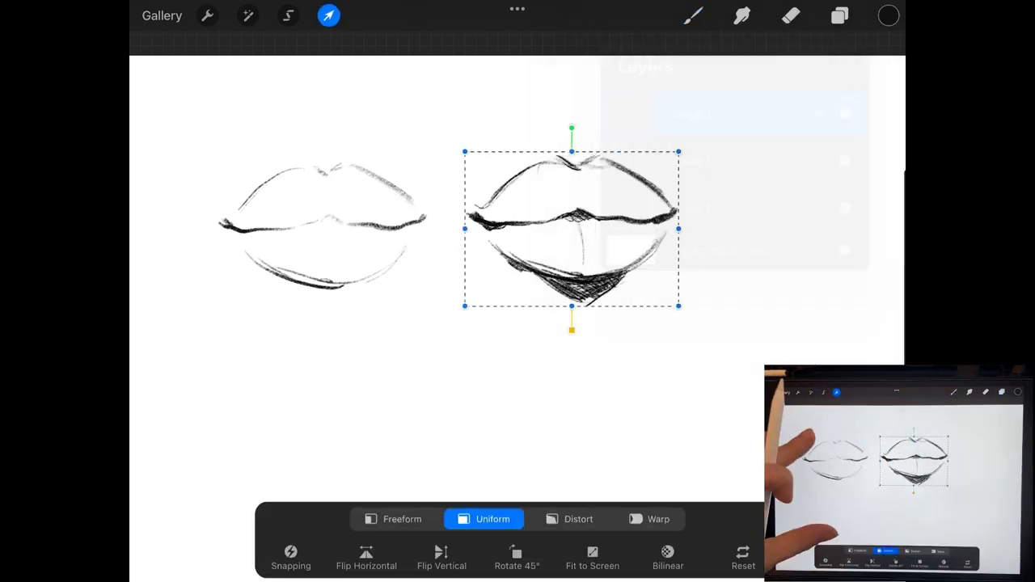
left_click_drag(570, 229, 427, 306)
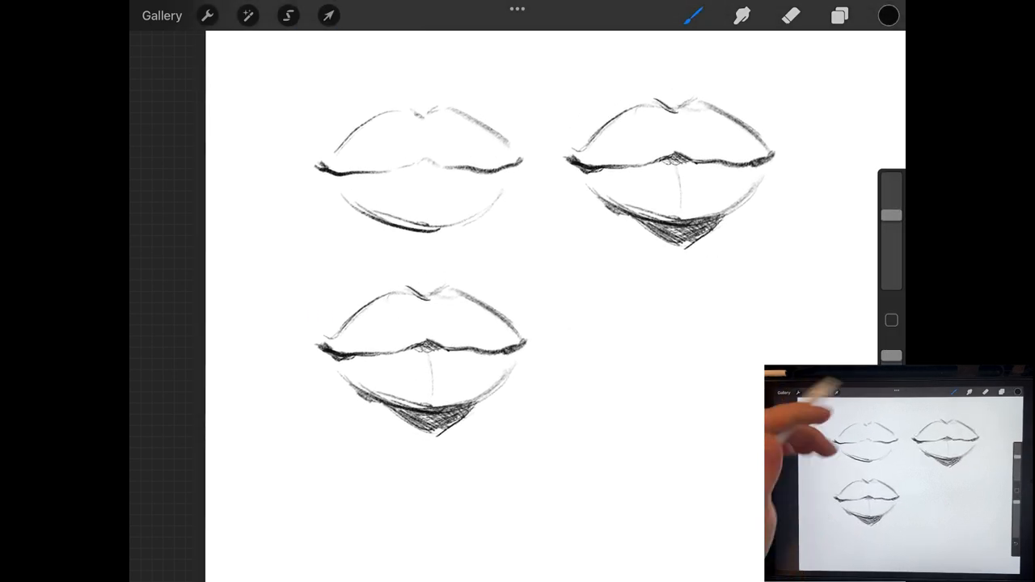
- Set the top layer's blend mode to Multiply and pick a warm reddish-brown to paint with
left_click(840, 15)
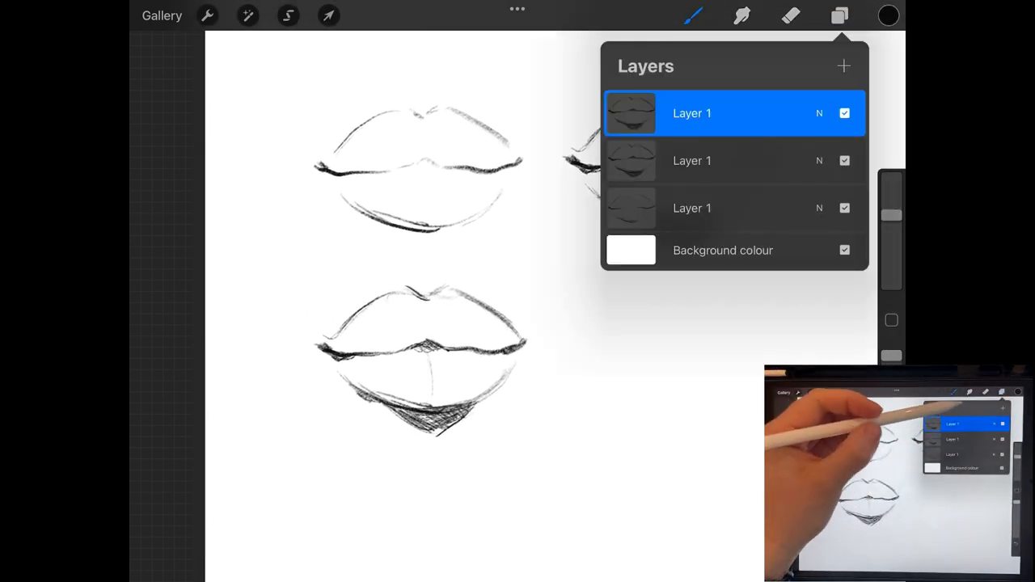
left_click(819, 113)
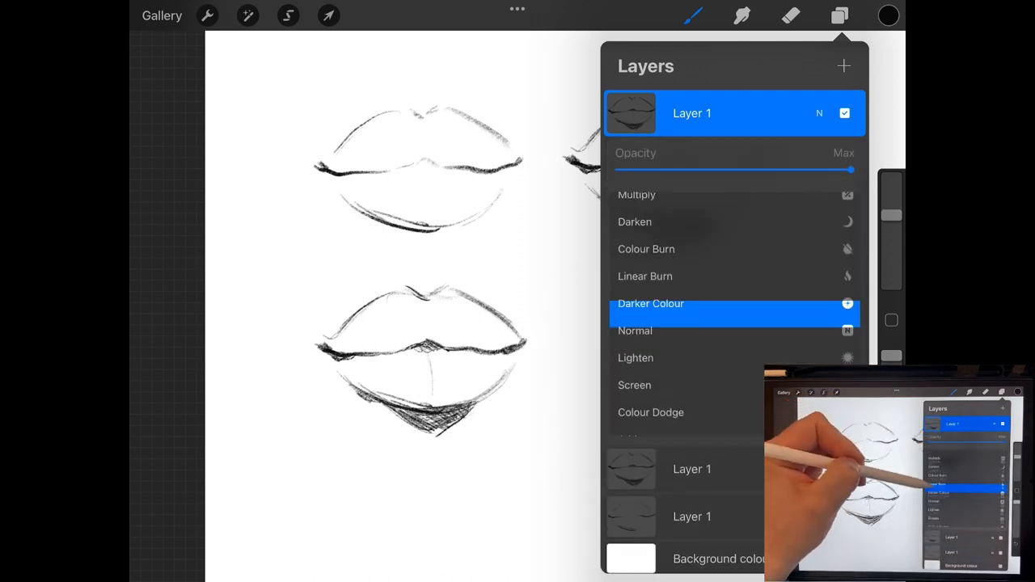
left_click(637, 194)
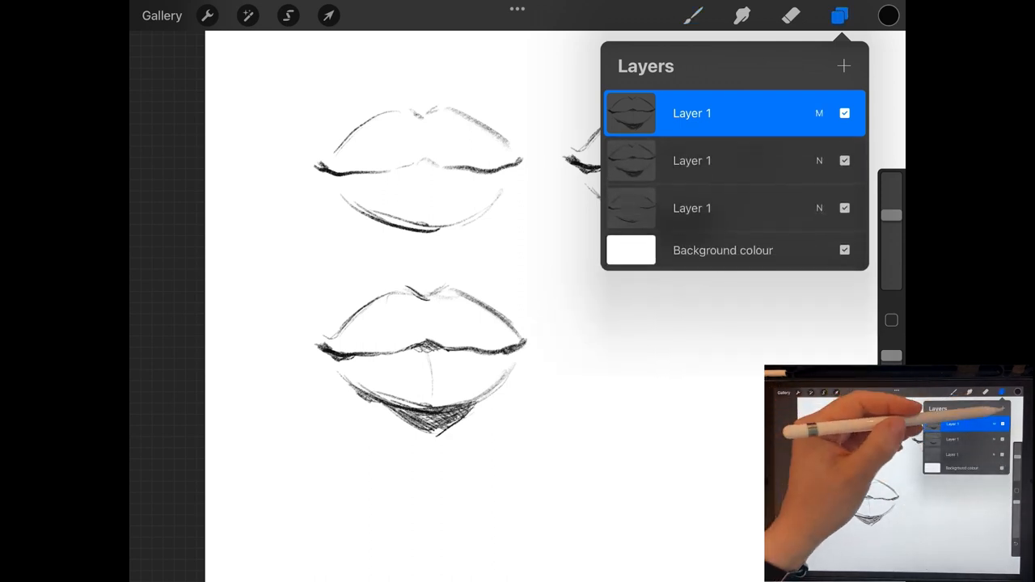
left_click(844, 65)
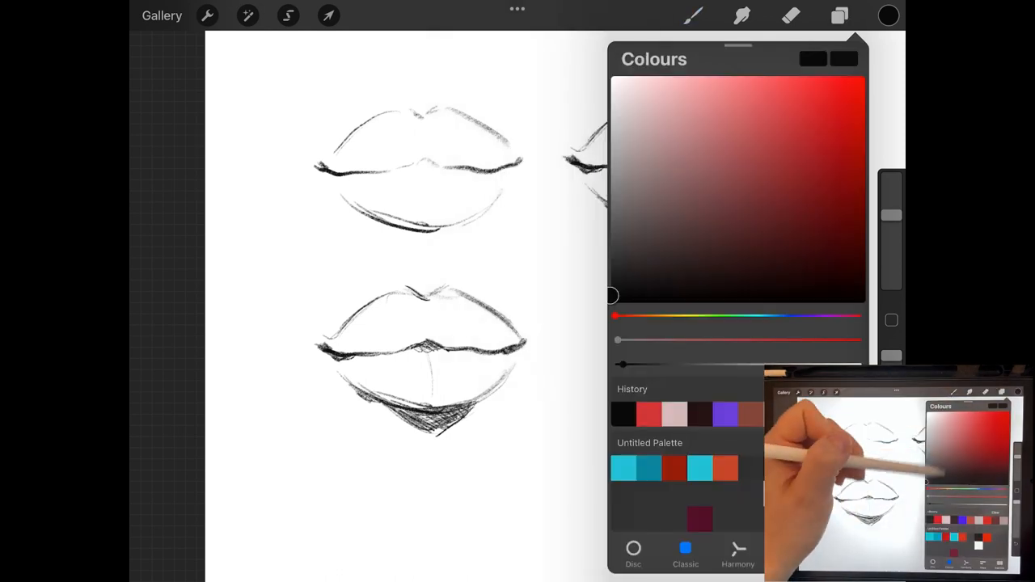
left_click_drag(615, 316, 644, 315)
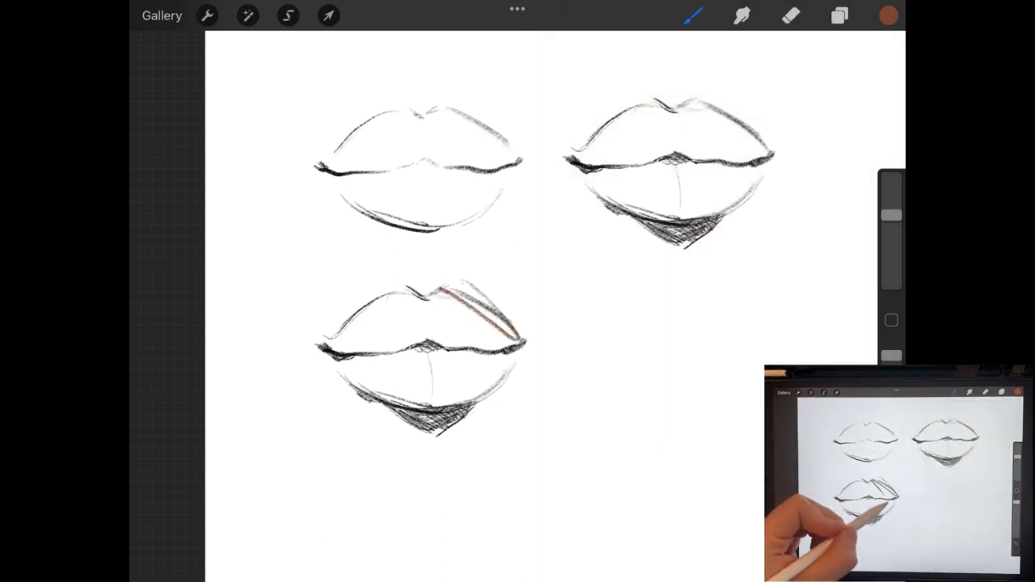
- Paint a muted orange-brown skin base behind the lips and trim its edges with the eraser
left_click(888, 15)
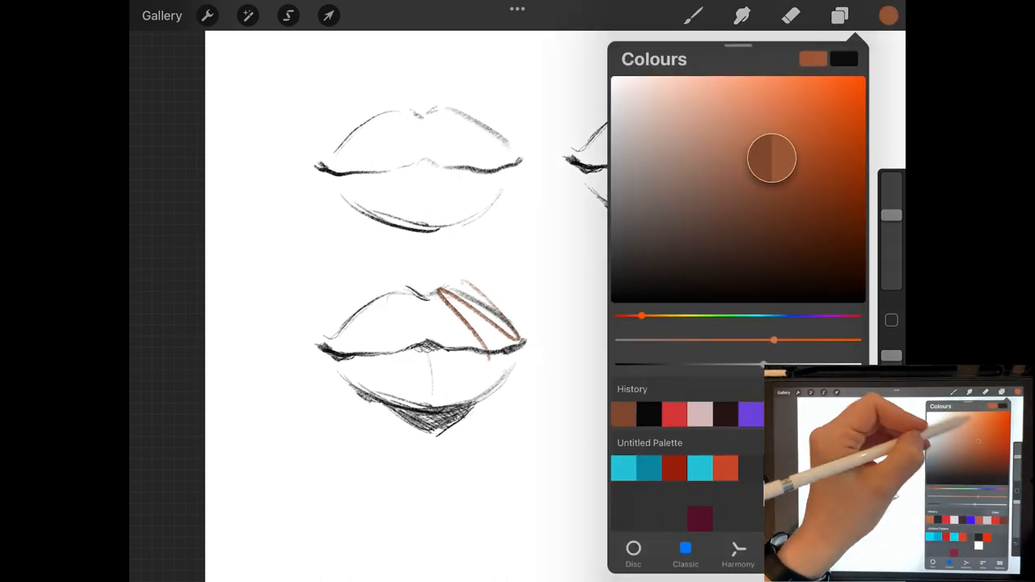
left_click(692, 16)
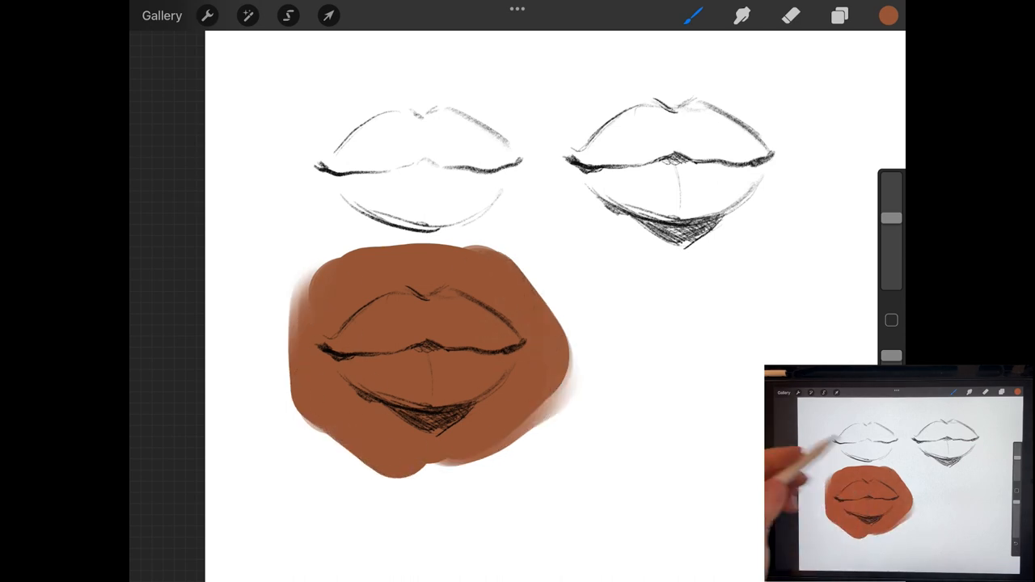
left_click(791, 16)
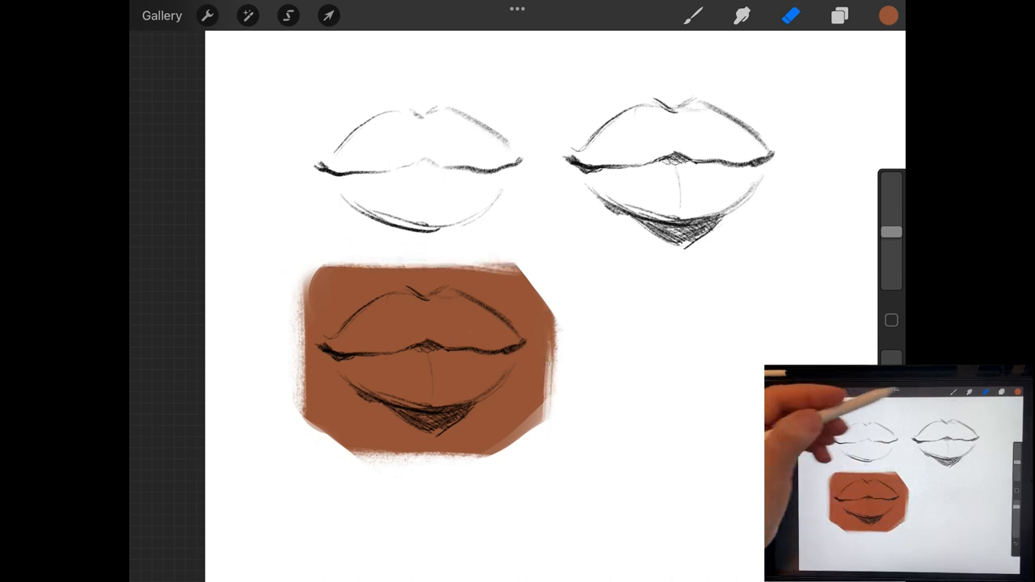
left_click(692, 16)
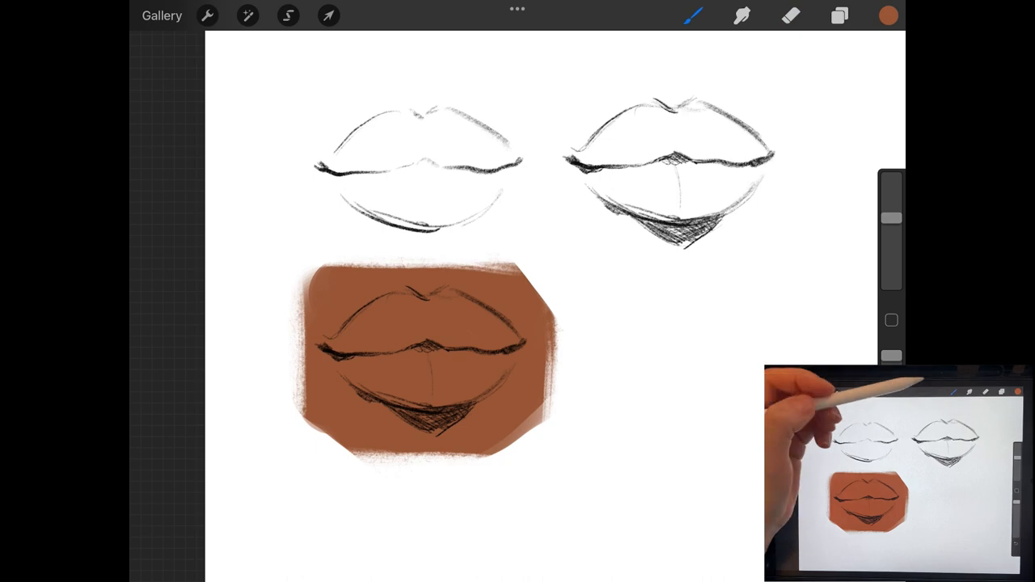
left_click(839, 14)
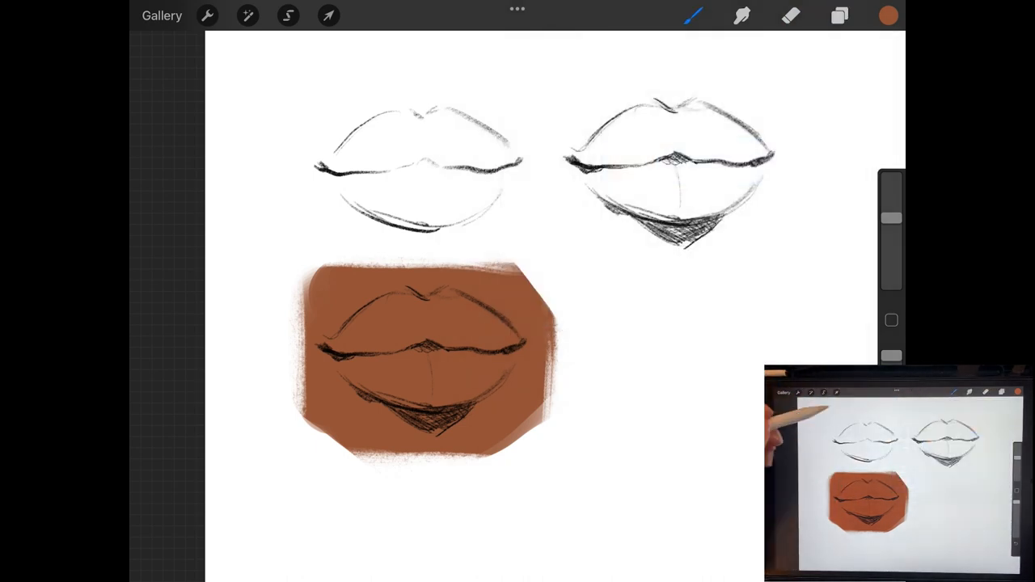
left_click(693, 15)
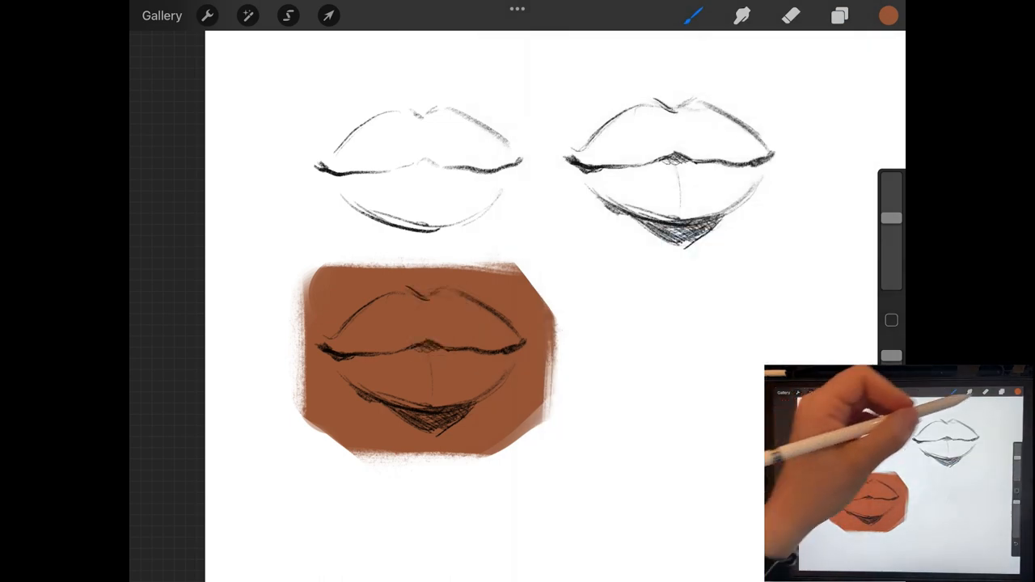
- Choose a darker reddish-brown and fill the upper and lower lips with it
left_click(888, 16)
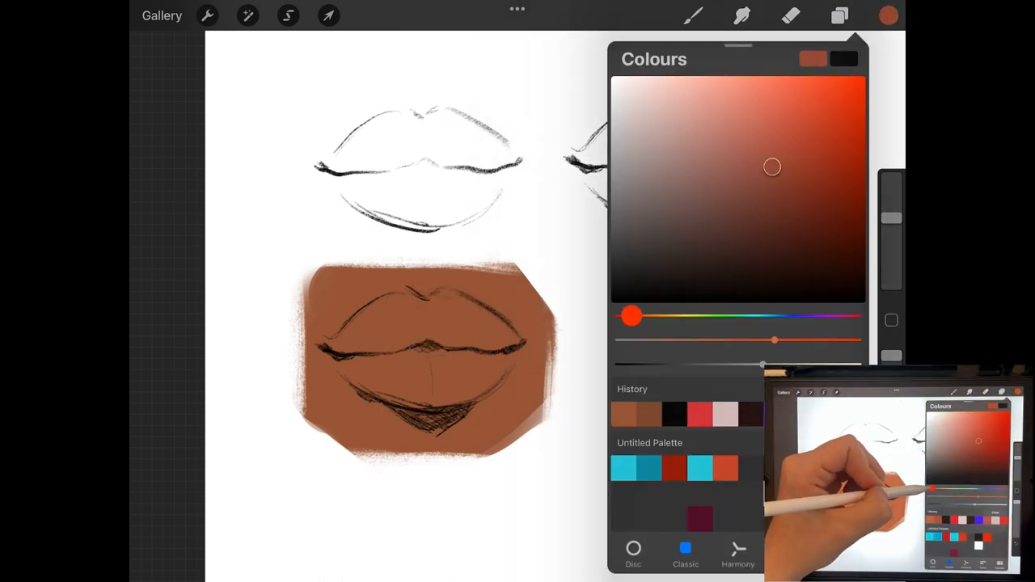
left_click_drag(773, 167, 783, 202)
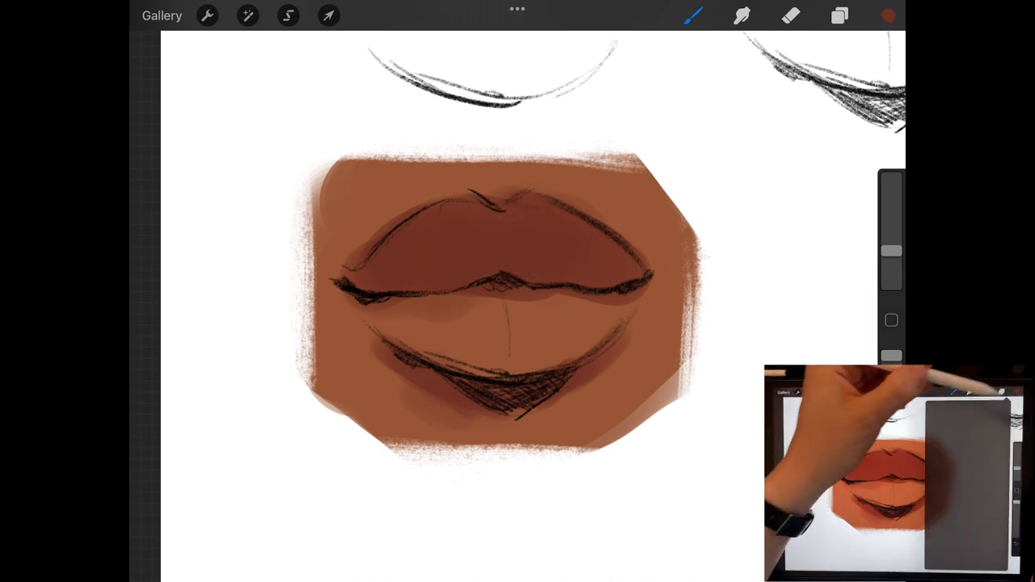
- Lay purple shadow tones along the lower lip, then a warm red glow across its centre
left_click(888, 14)
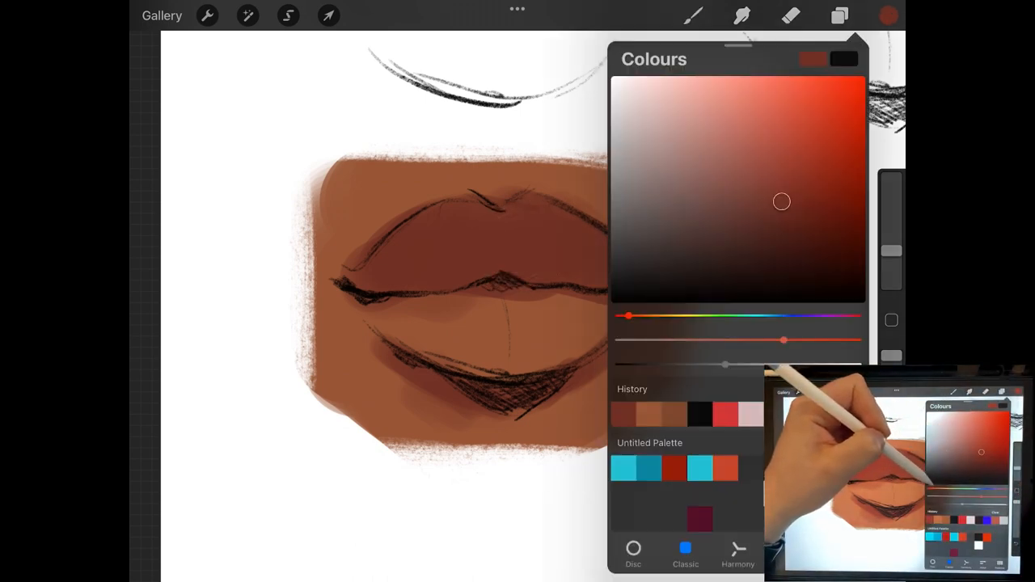
left_click_drag(628, 316, 822, 315)
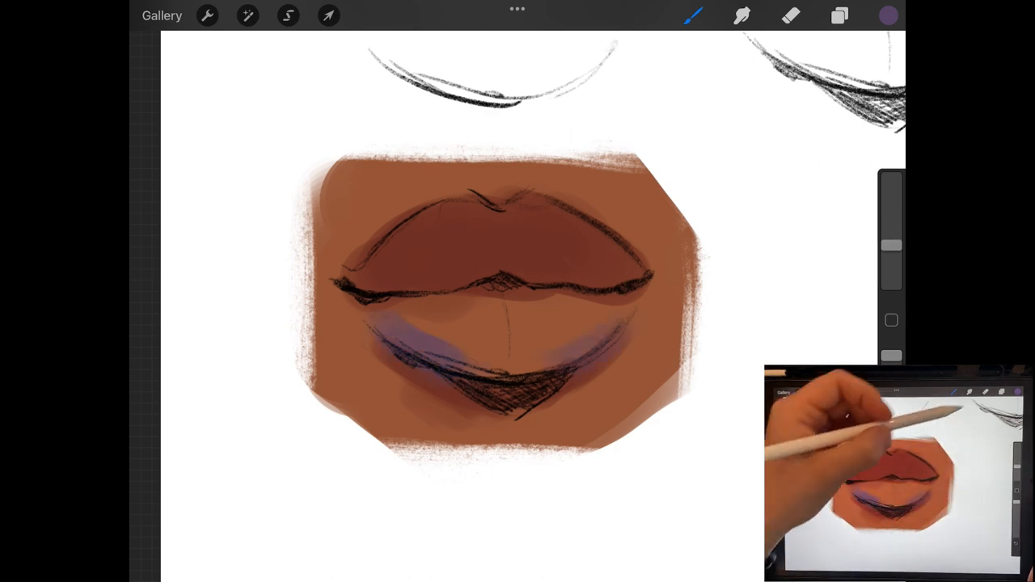
left_click(888, 14)
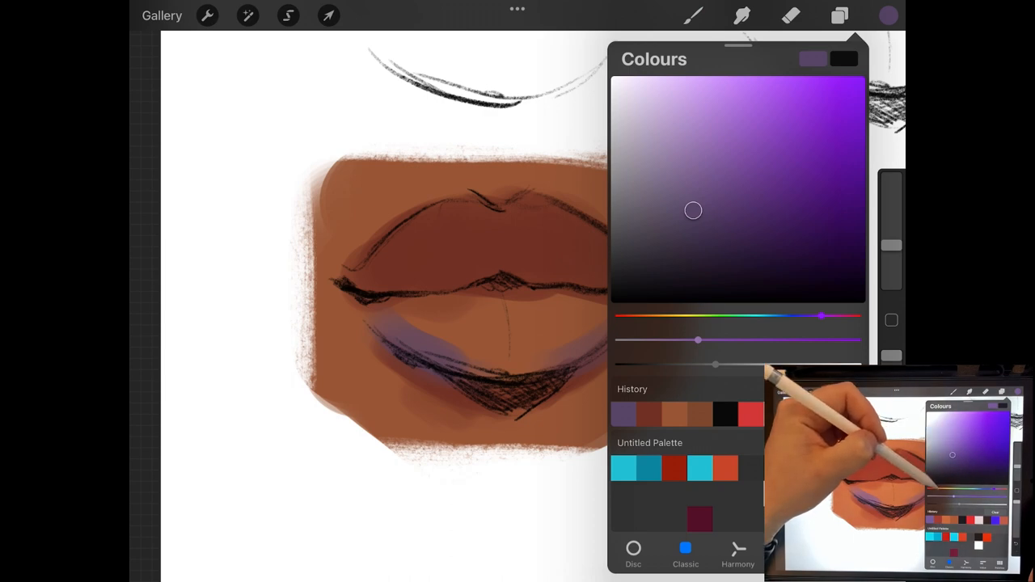
left_click_drag(822, 315, 624, 316)
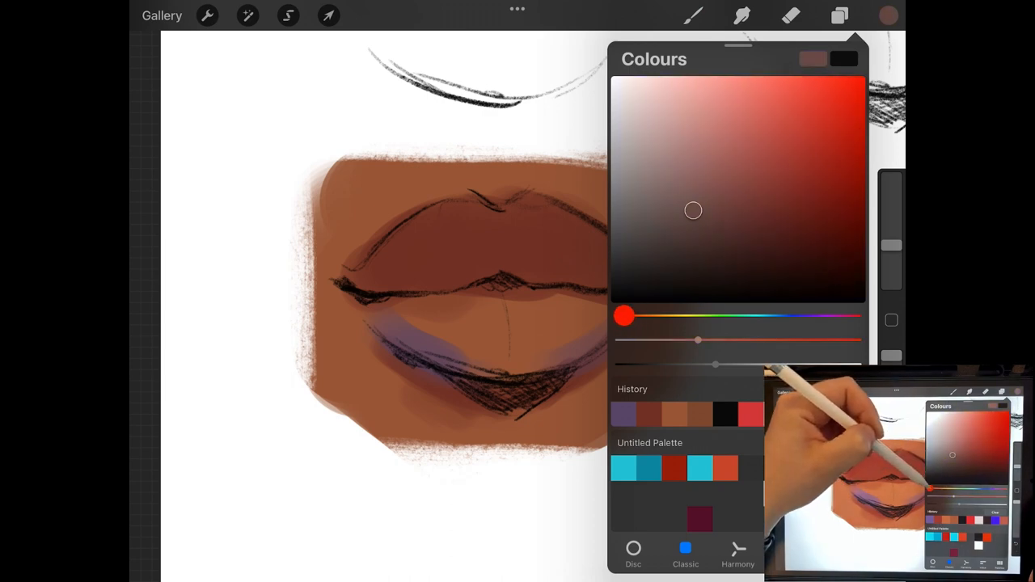
left_click_drag(692, 211, 757, 121)
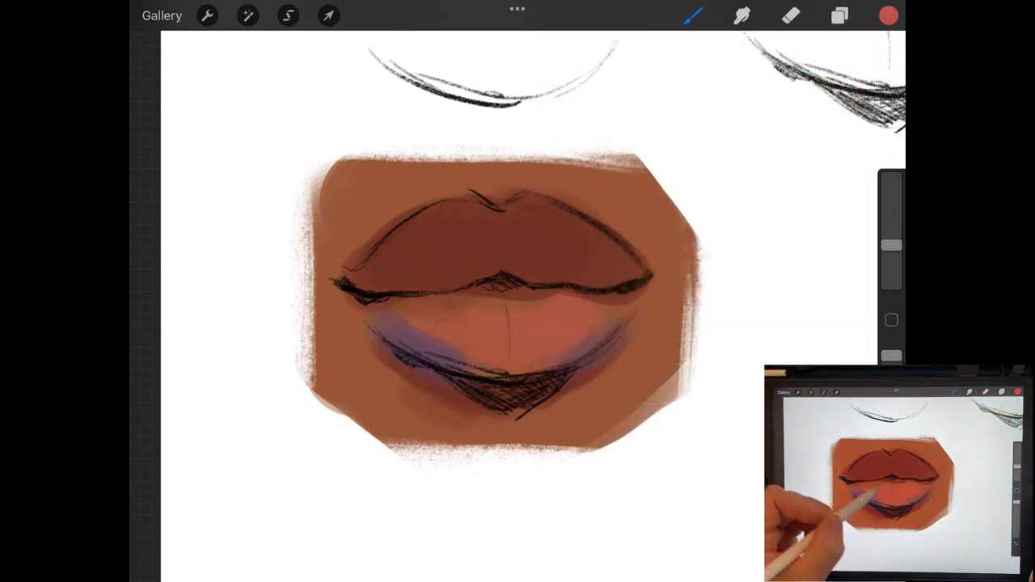
- Blend the lower lip into a soft pink gradient and smooth the shadows with the eyedropped skin tone
left_click(888, 16)
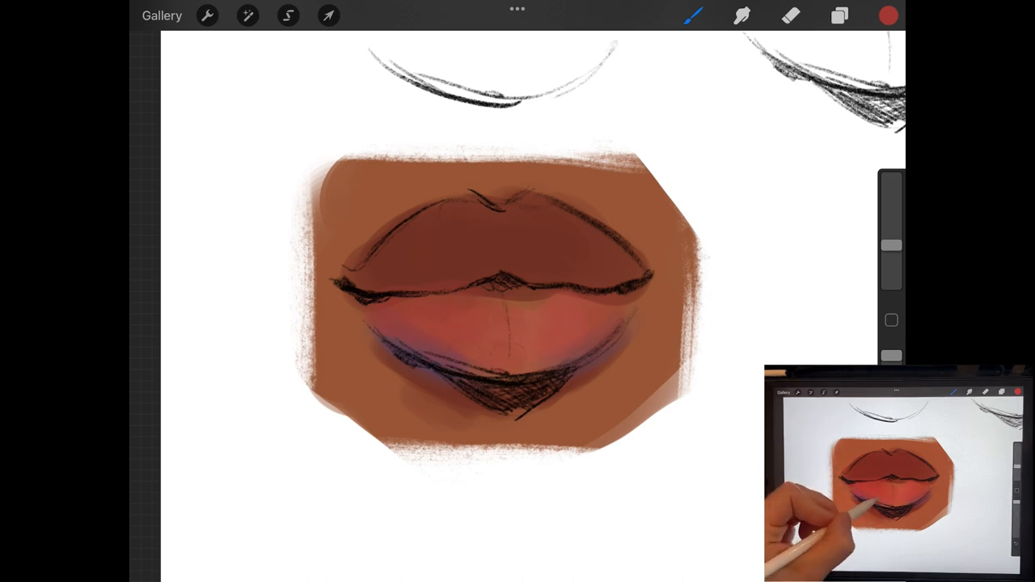
left_click(888, 16)
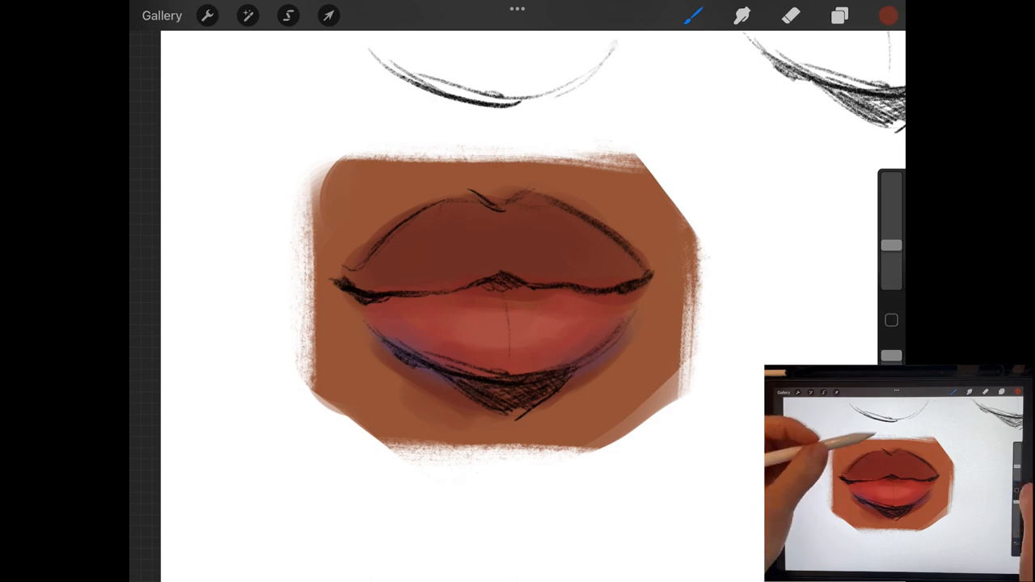
left_click(888, 15)
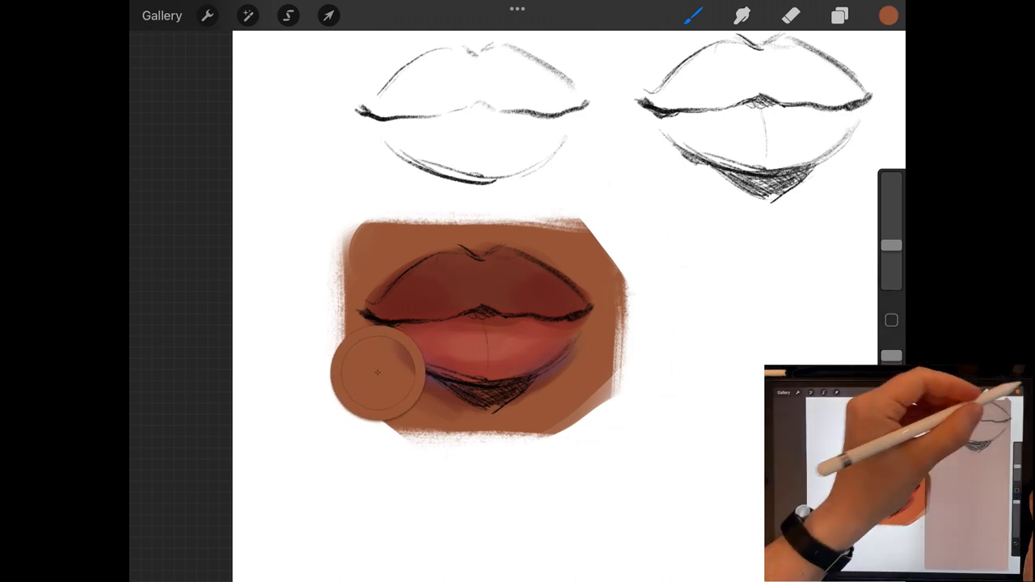
left_click(888, 16)
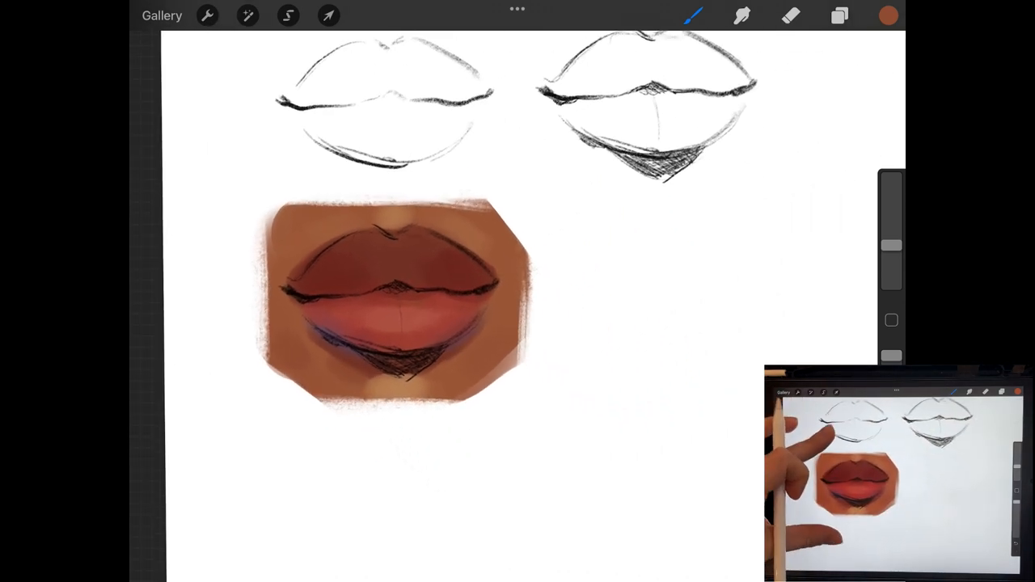
left_click(839, 14)
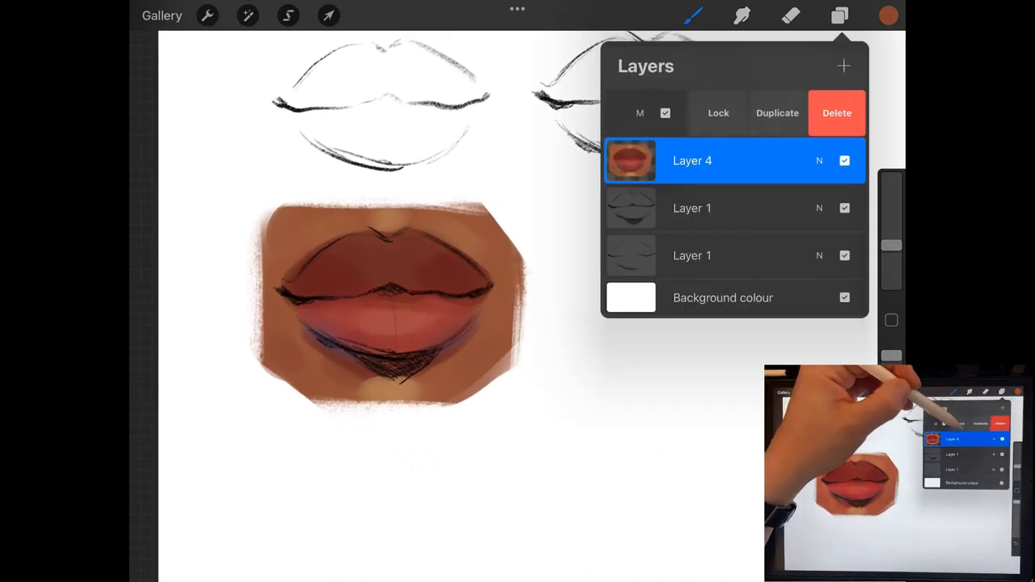
- Duplicate the painted lips to the right, label the original 'sketch' and flatten the copied group
left_click(842, 65)
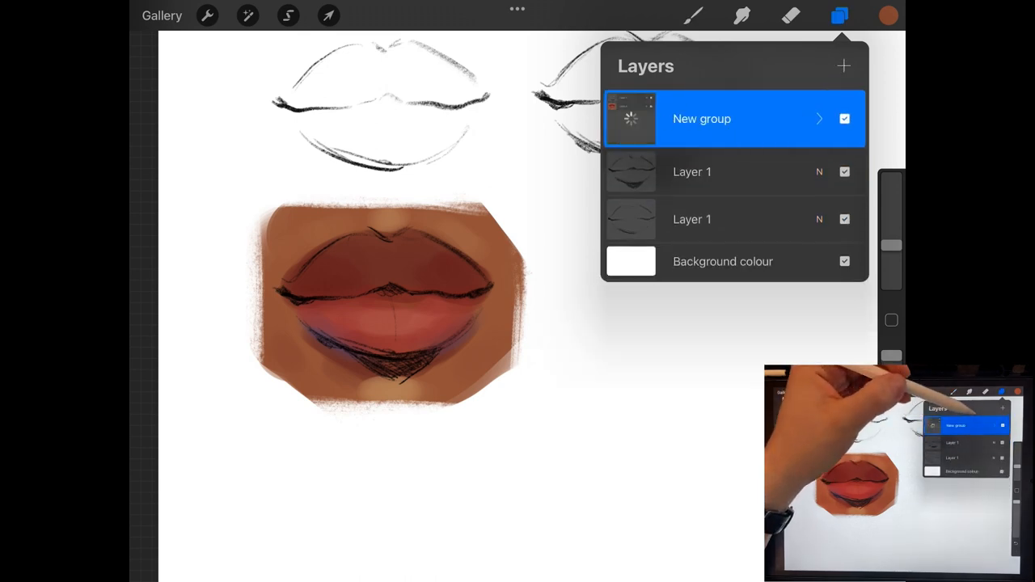
left_click(326, 15)
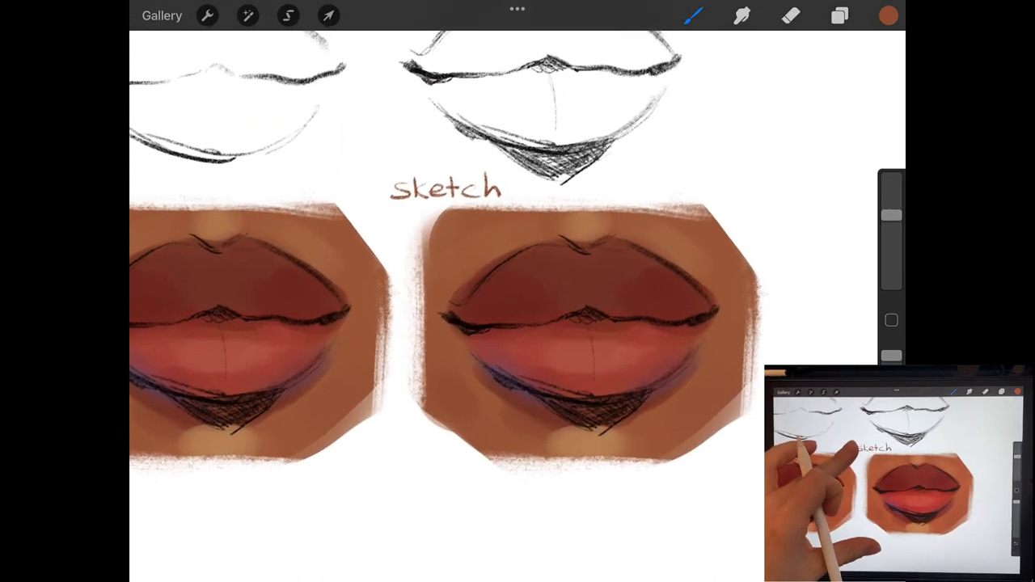
left_click(839, 15)
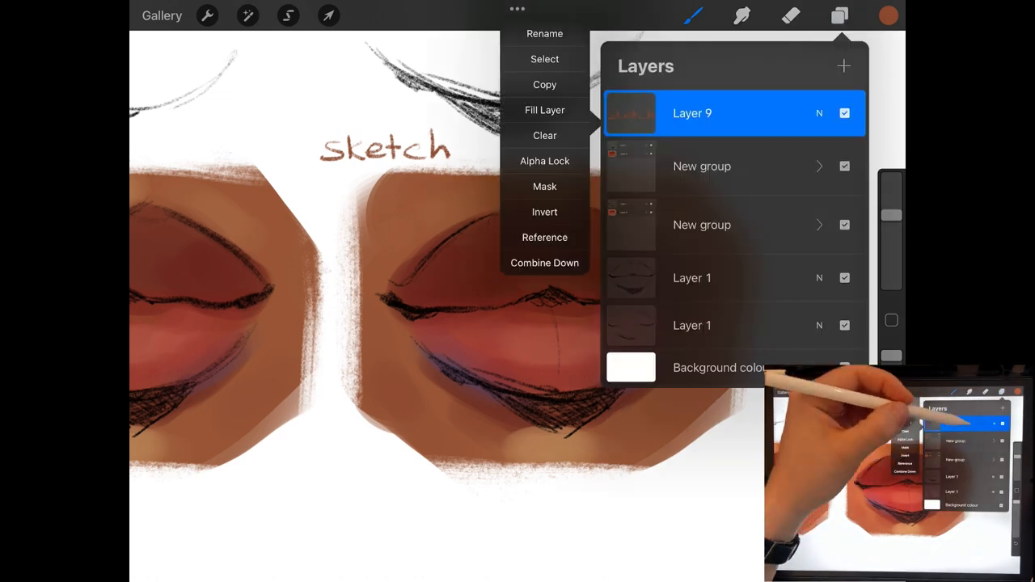
left_click(692, 162)
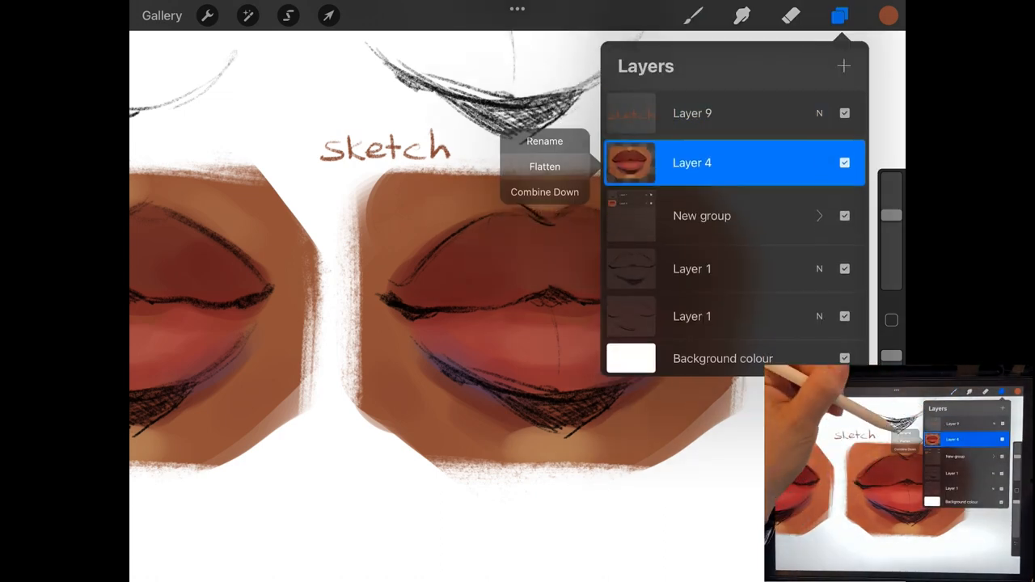
left_click(890, 15)
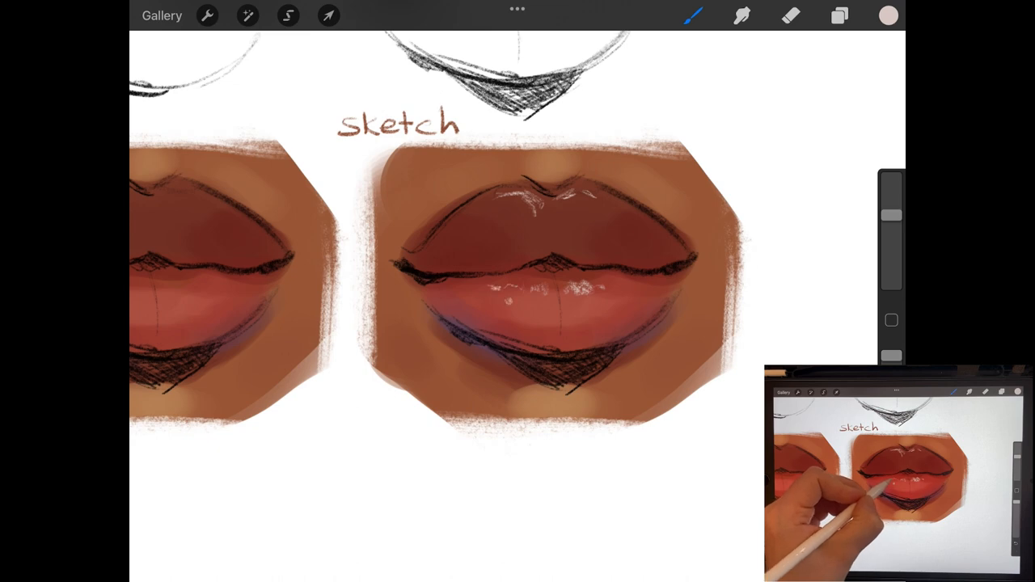
- Paint bright white gloss highlights along both lips of the right-hand copy
left_click(693, 15)
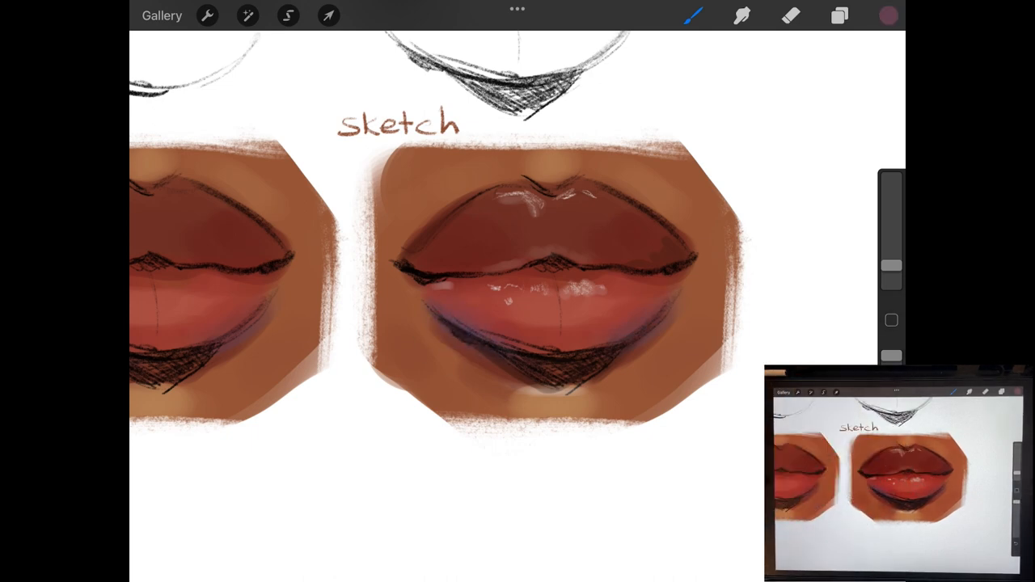
left_click(840, 15)
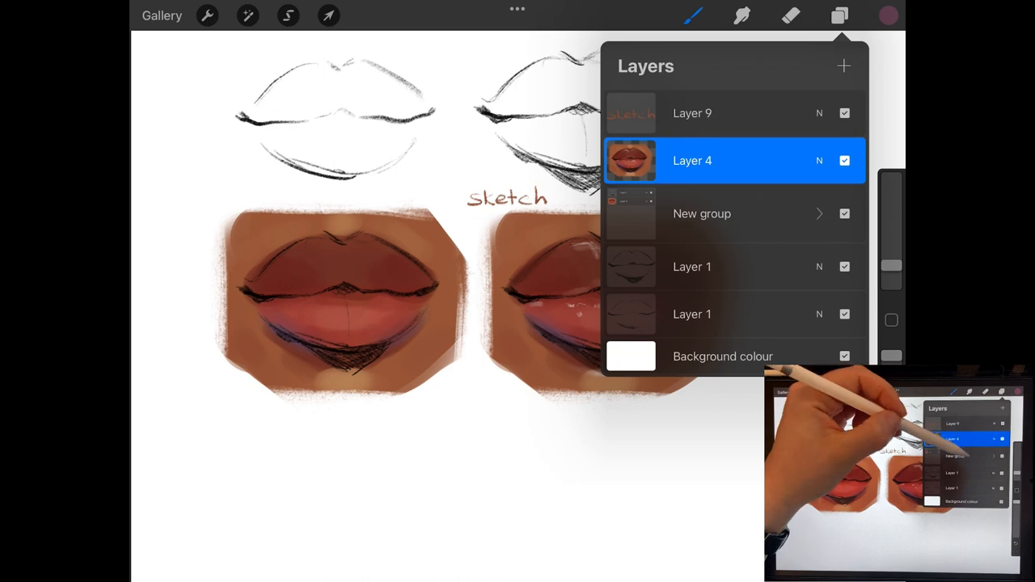
- Duplicate the sketch lips layer and drag the copy down beneath the first two paintings
left_click(328, 15)
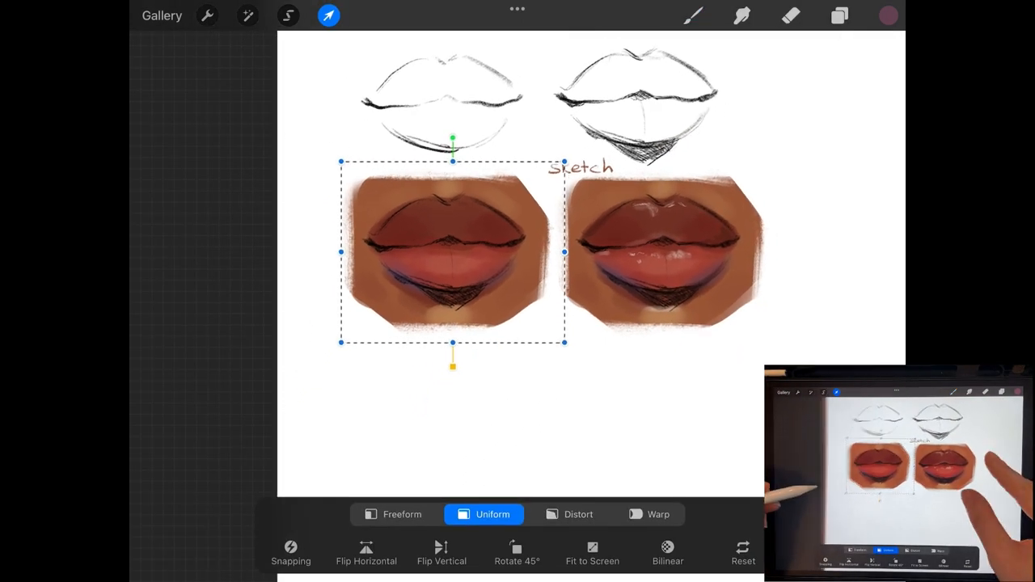
left_click_drag(453, 253, 456, 303)
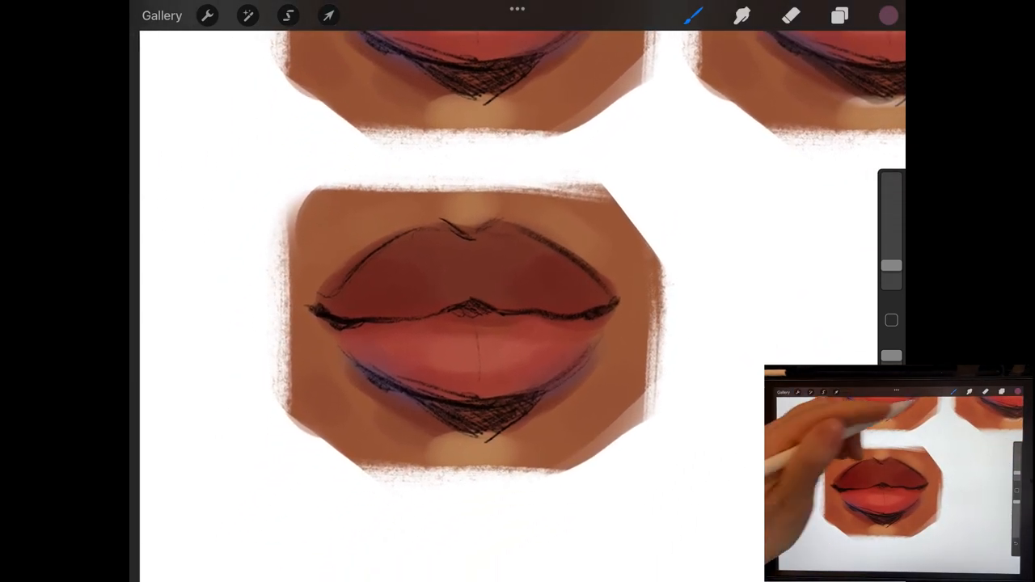
- Brush over the third copy's hatched lower lip and shadow until they read as soft blended shading
left_click(838, 14)
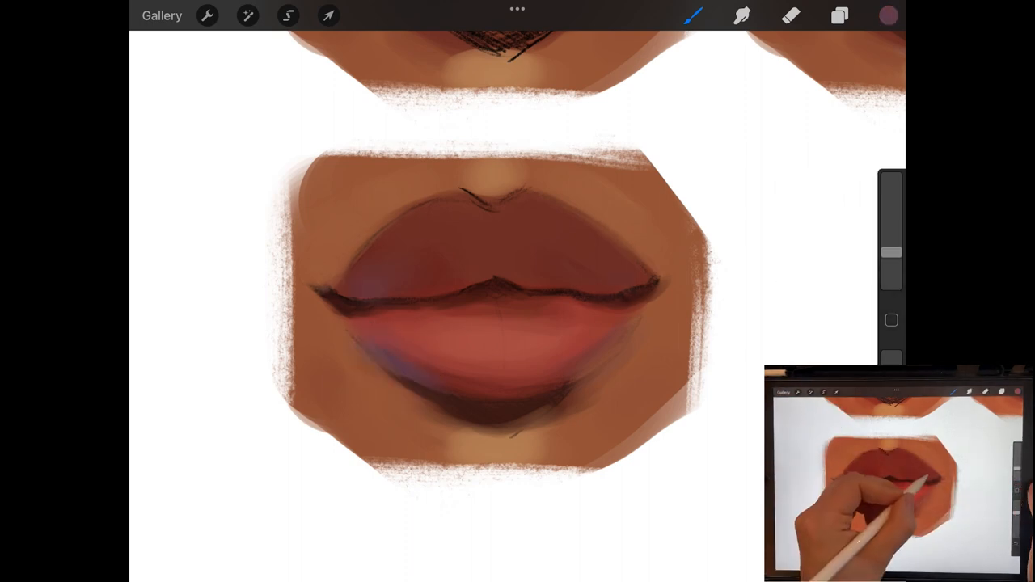
- Sample lip colours and blend away the dark lip line and upper-lip outlines on the third lips
left_click(888, 16)
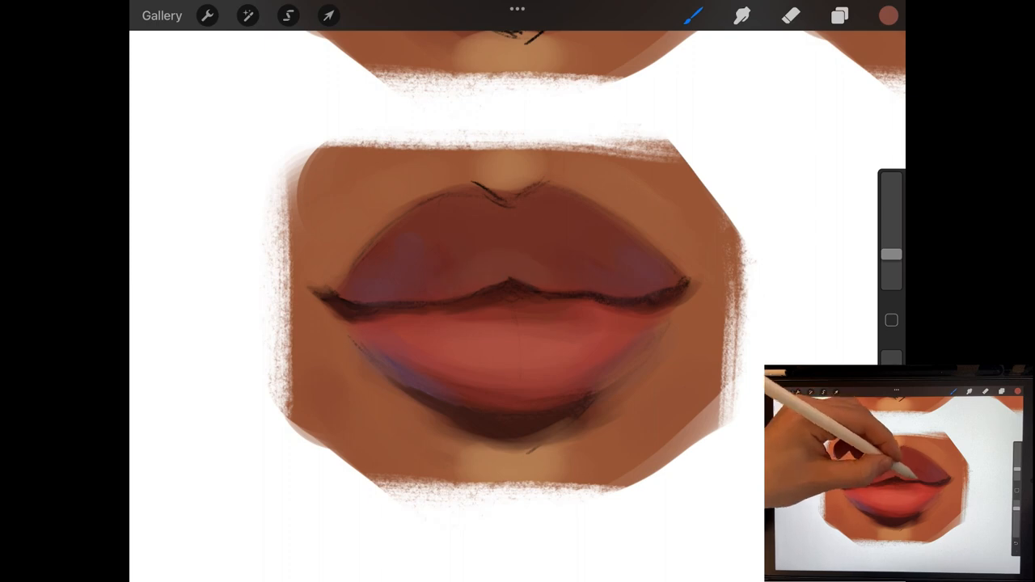
left_click(888, 16)
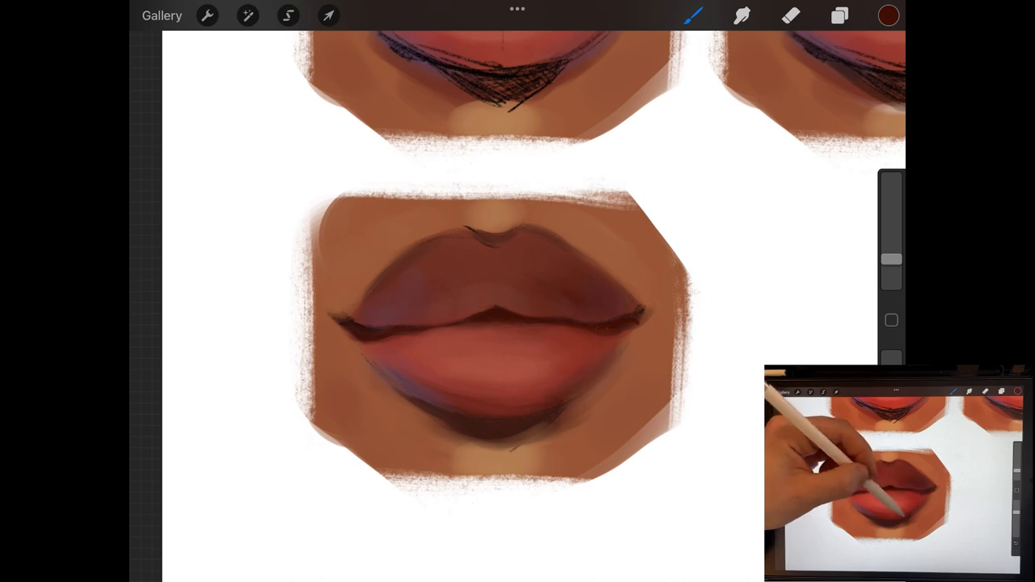
- Choose a warm brown in the Classic colour picker for deepening the lip line and shadows
left_click(888, 15)
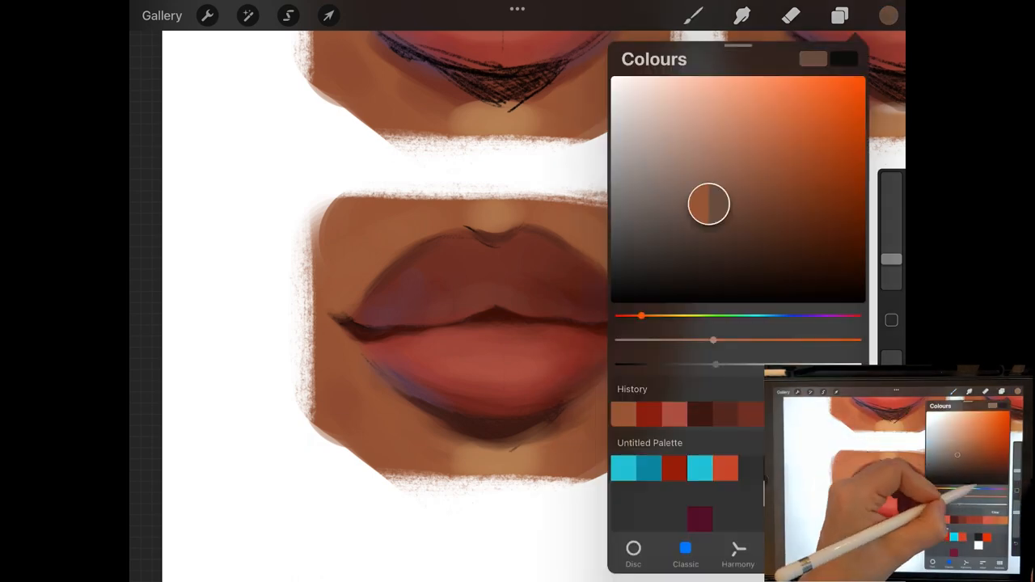
left_click_drag(640, 315, 828, 315)
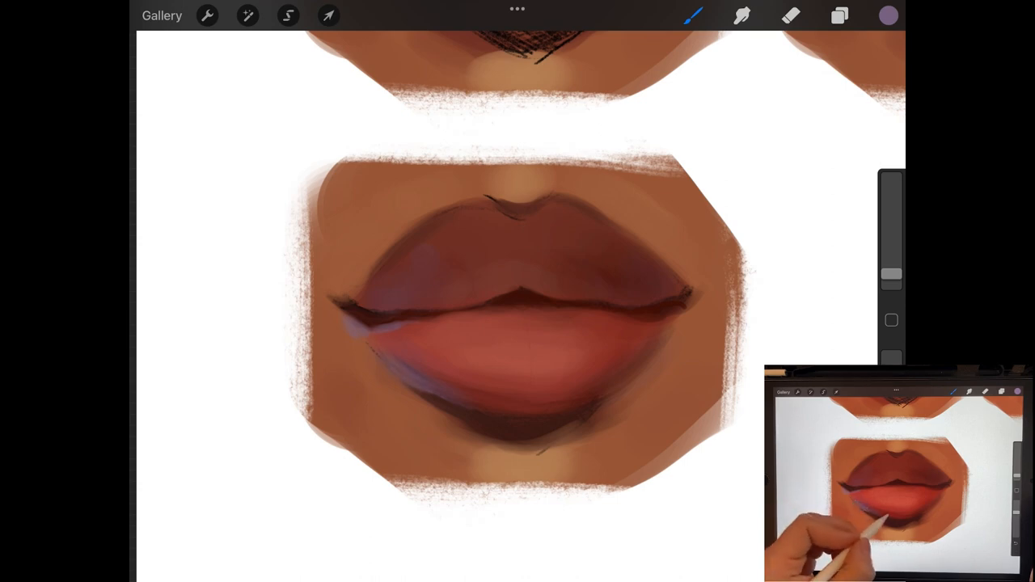
- Even out the lower-lip shading and the chin shadow beneath it with the soft brush
left_click(501, 408)
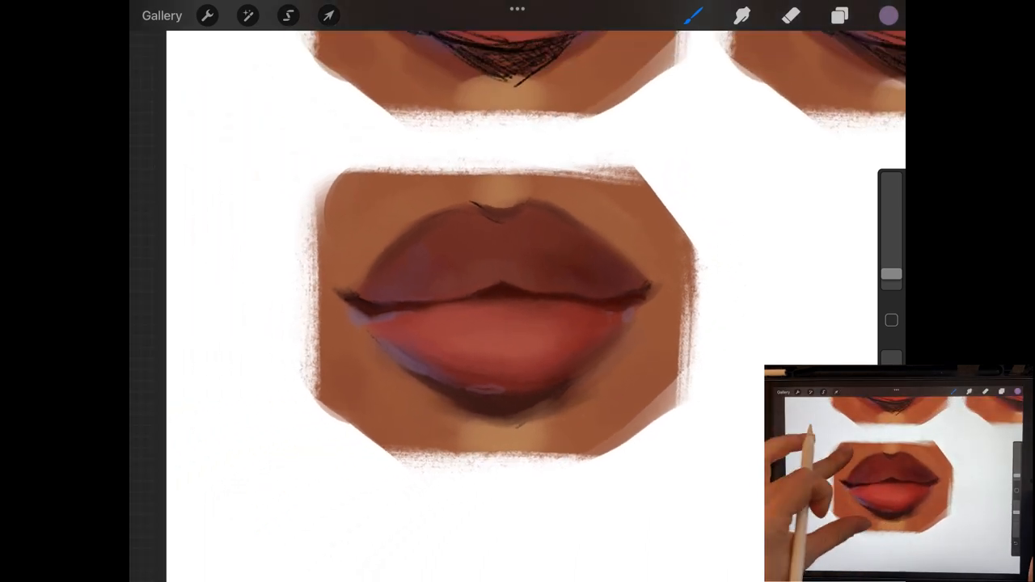
left_click(888, 16)
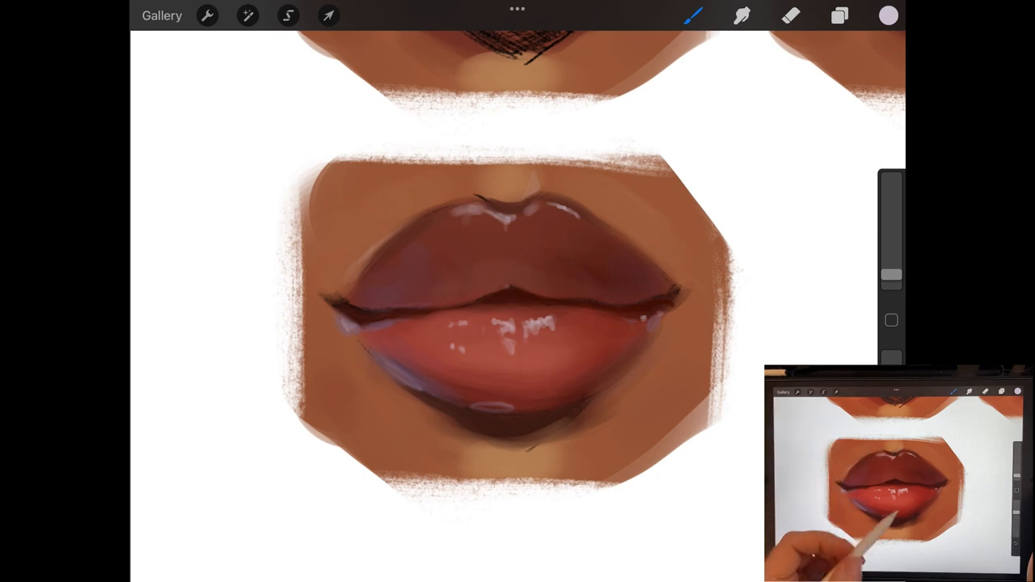
mouse_move(873, 542)
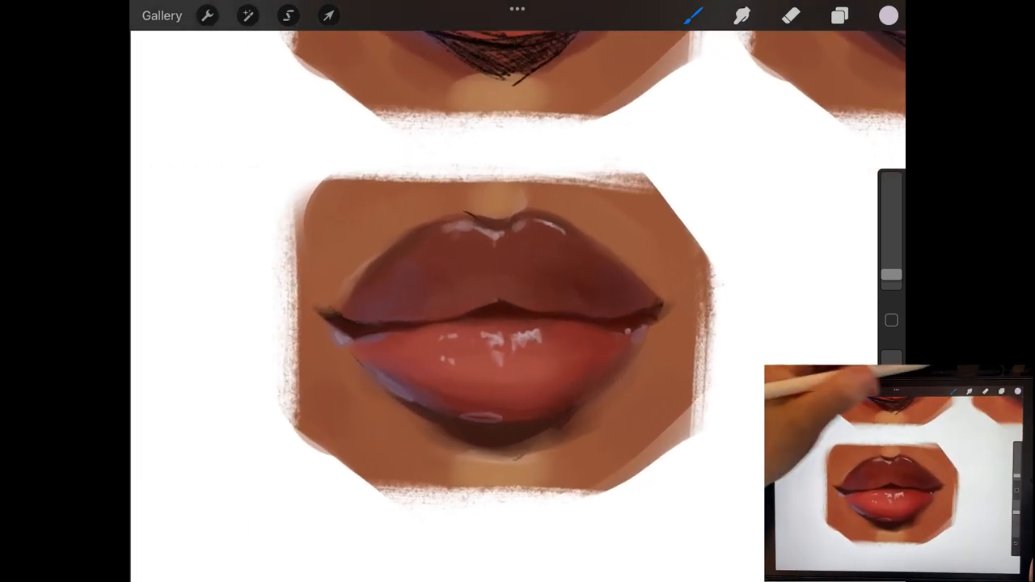
- After softening the upper-lip shine, bring up the Colours panel to pick the next paint colour
left_click(888, 16)
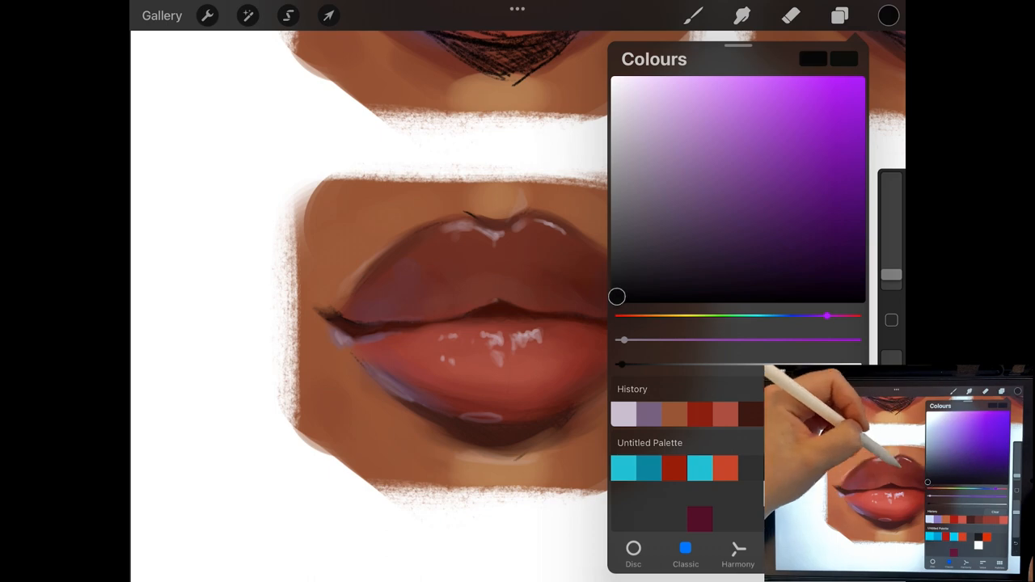